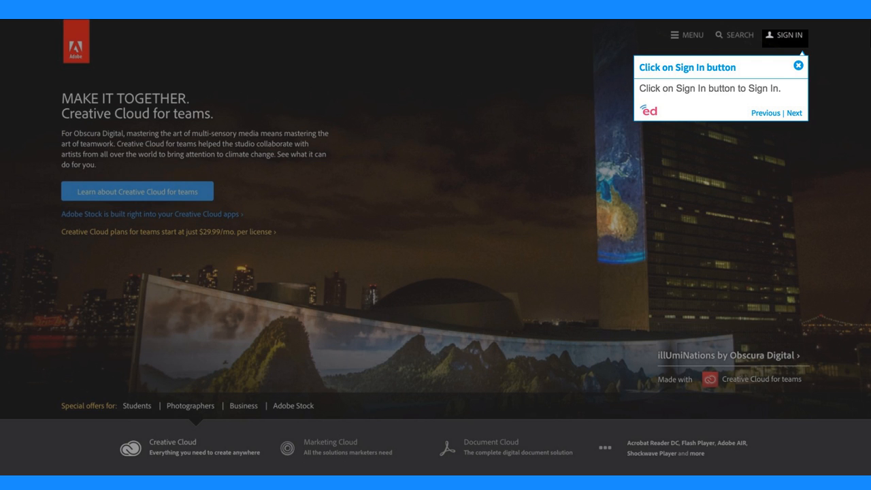
Sign in to Adobe.com with the Adobe ID email and password.
click(783, 36)
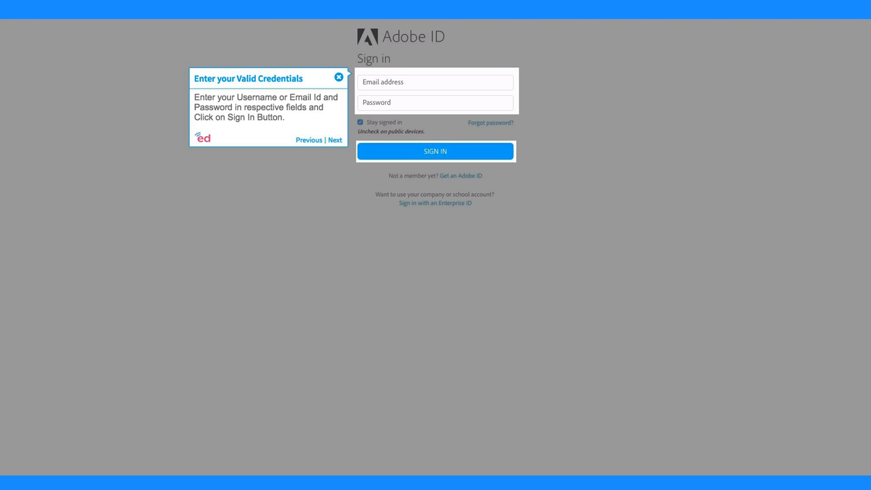
click(435, 151)
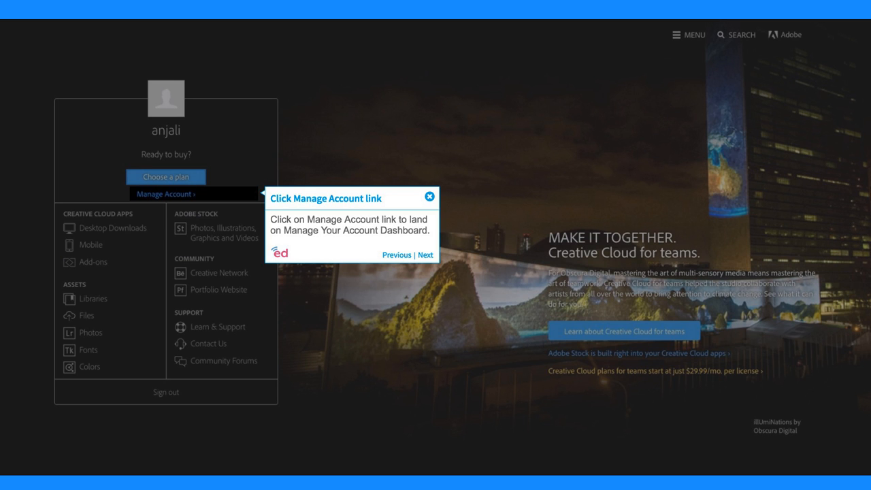
Go to Manage Account and re-verify the password to reach the dashboard overview.
click(166, 193)
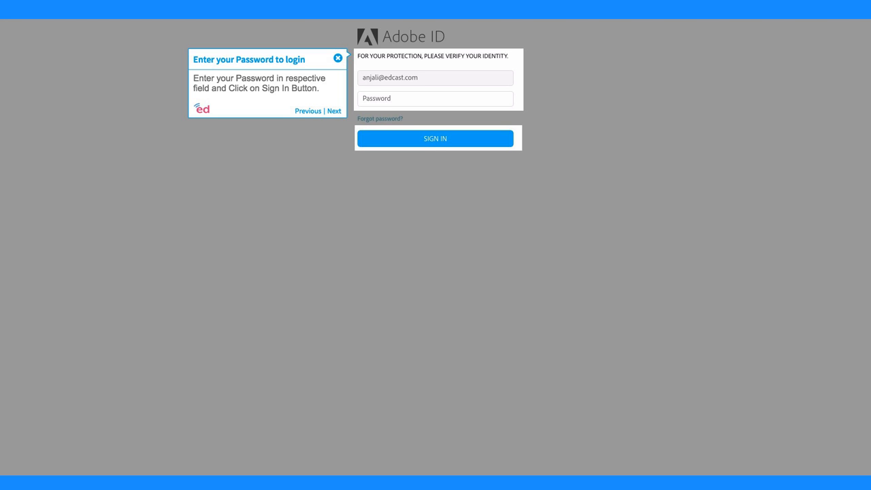
click(435, 139)
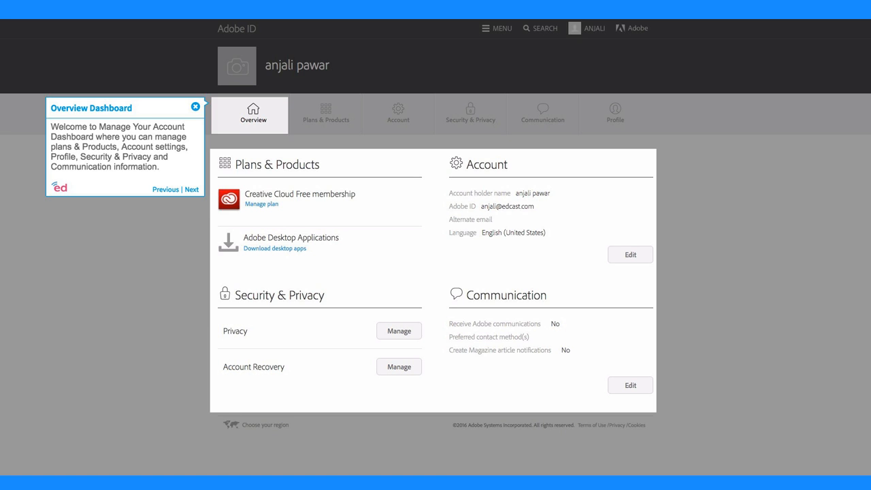
Review Plans & Products, then show Account Settings with holder name and Adobe ID.
click(325, 112)
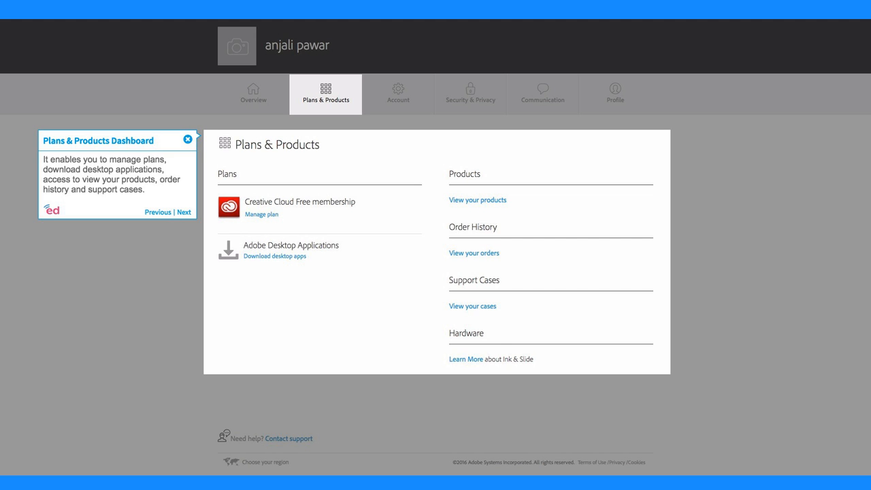
click(397, 92)
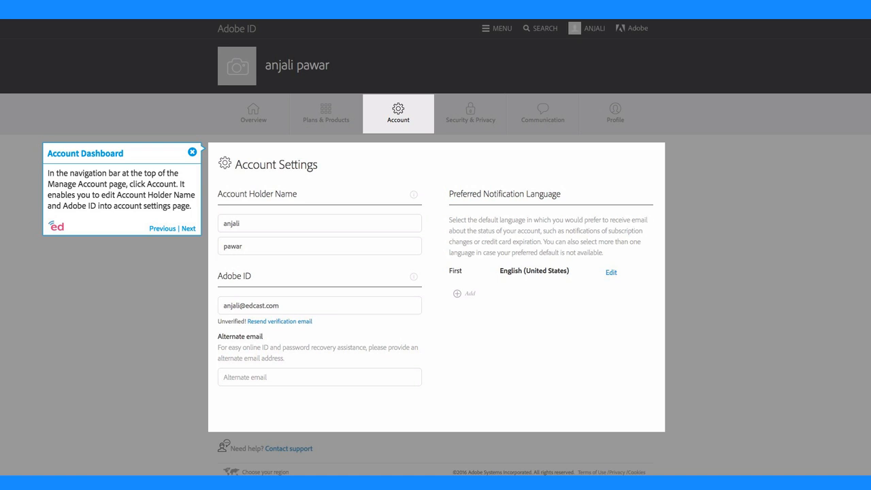
Review Security & Privacy, then show the Communication marketing preferences.
click(470, 113)
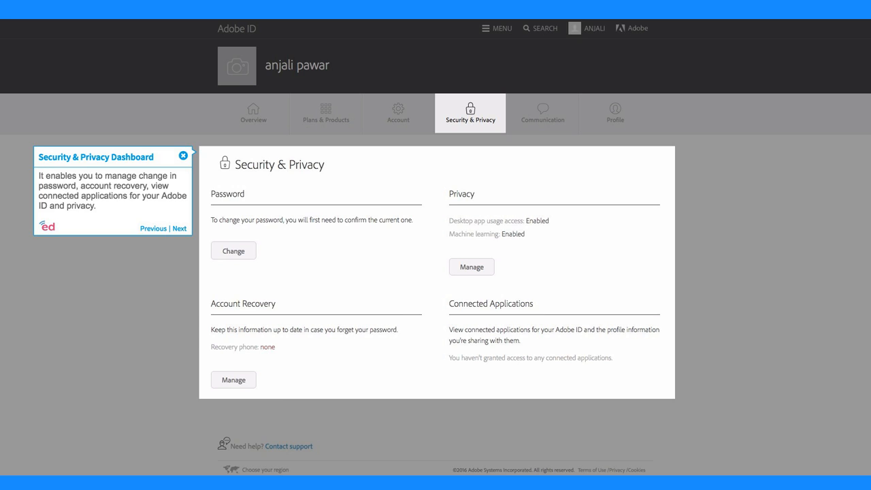
click(542, 114)
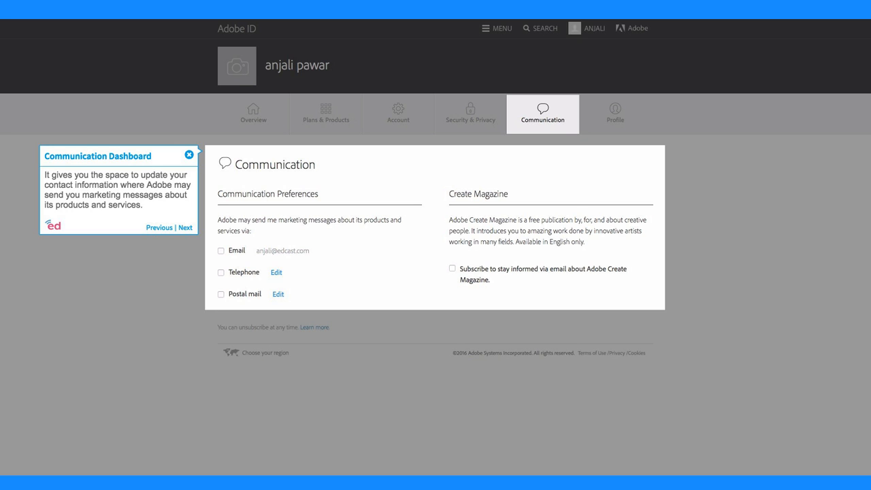
View the Profile page, then bring up the region chooser of countries and languages.
click(615, 114)
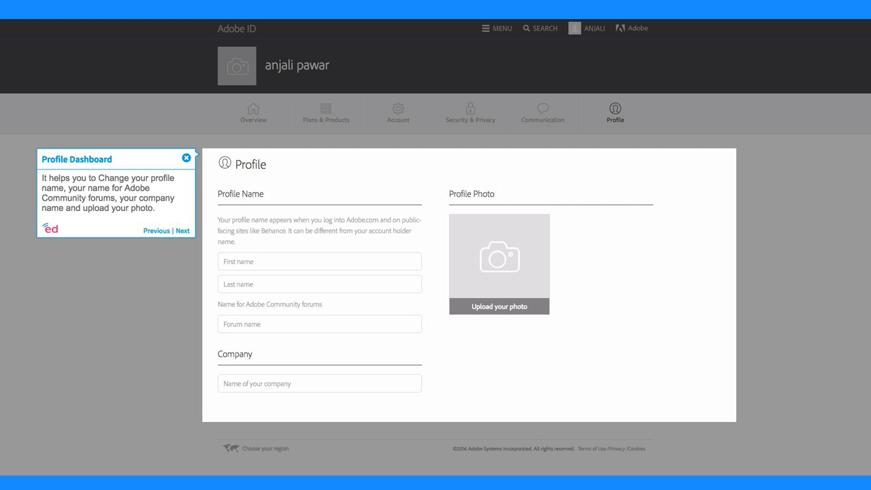
click(266, 449)
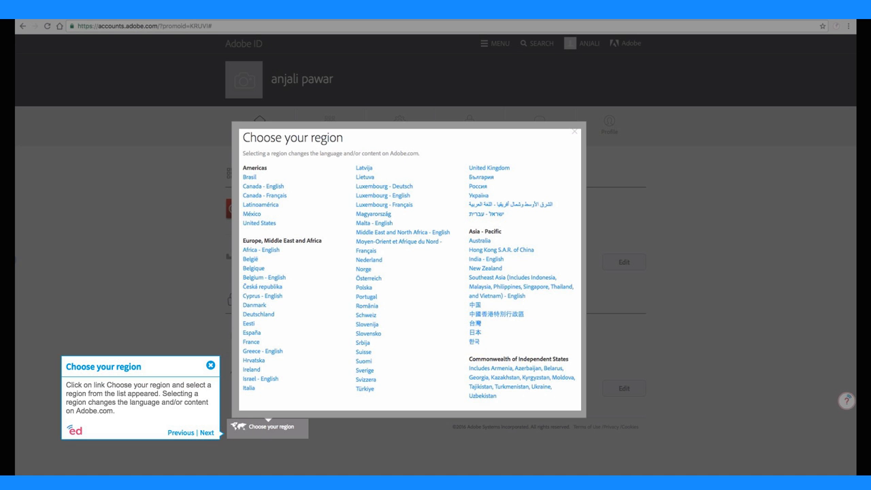